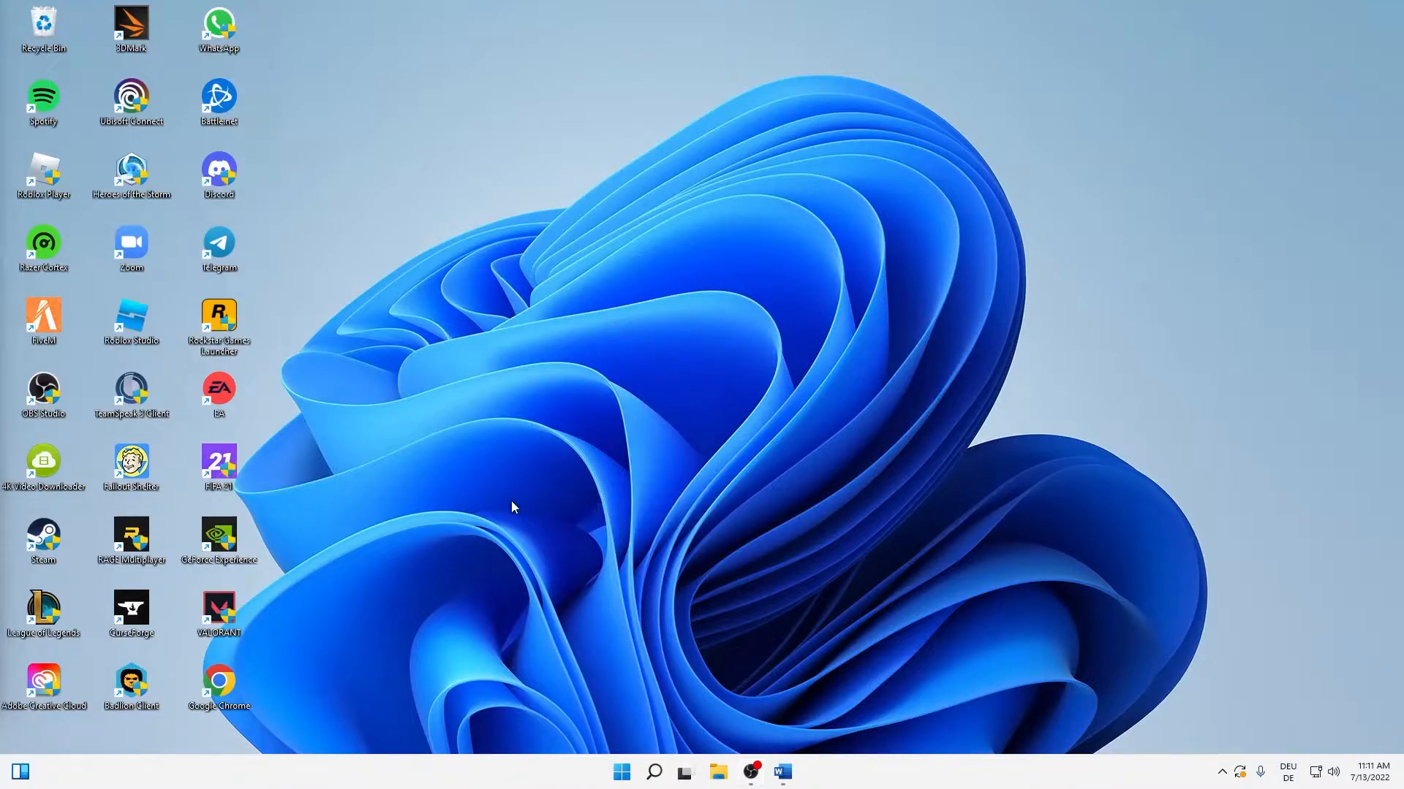
pyautogui.moveTo(729, 733)
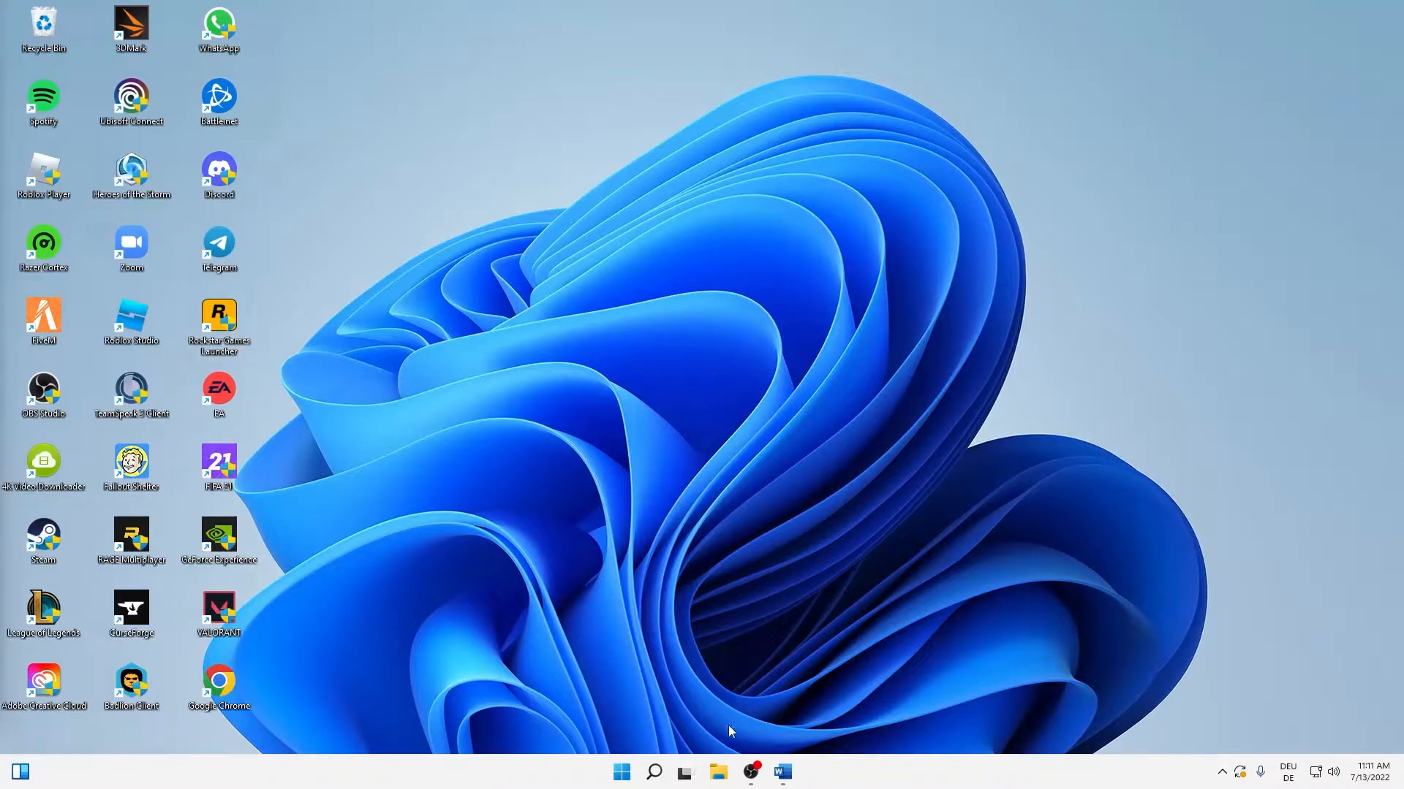
# Step: Search for Microsoft Store and right-click the best-match result for its options
pyautogui.click(654, 772)
pyautogui.write('micr')
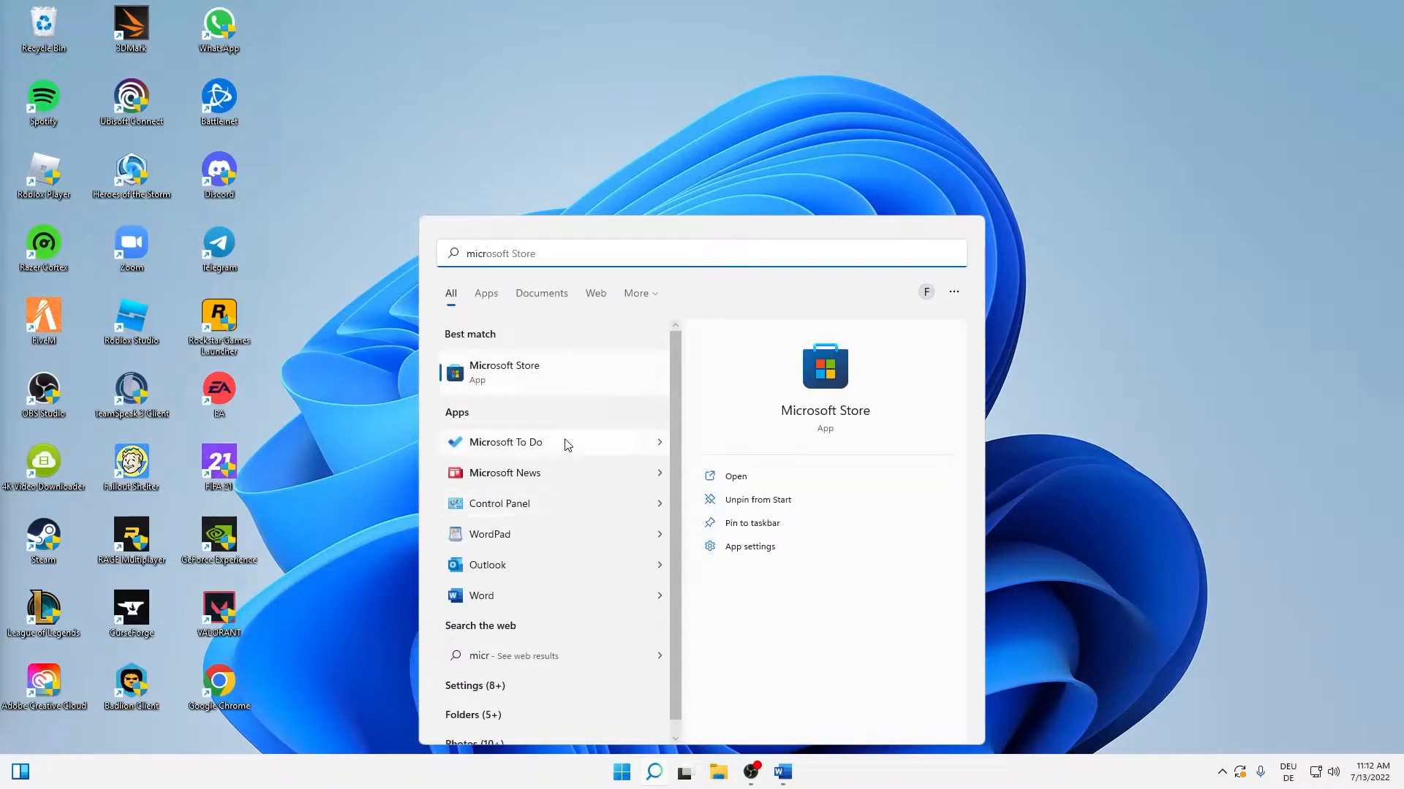
pyautogui.rightClick(504, 372)
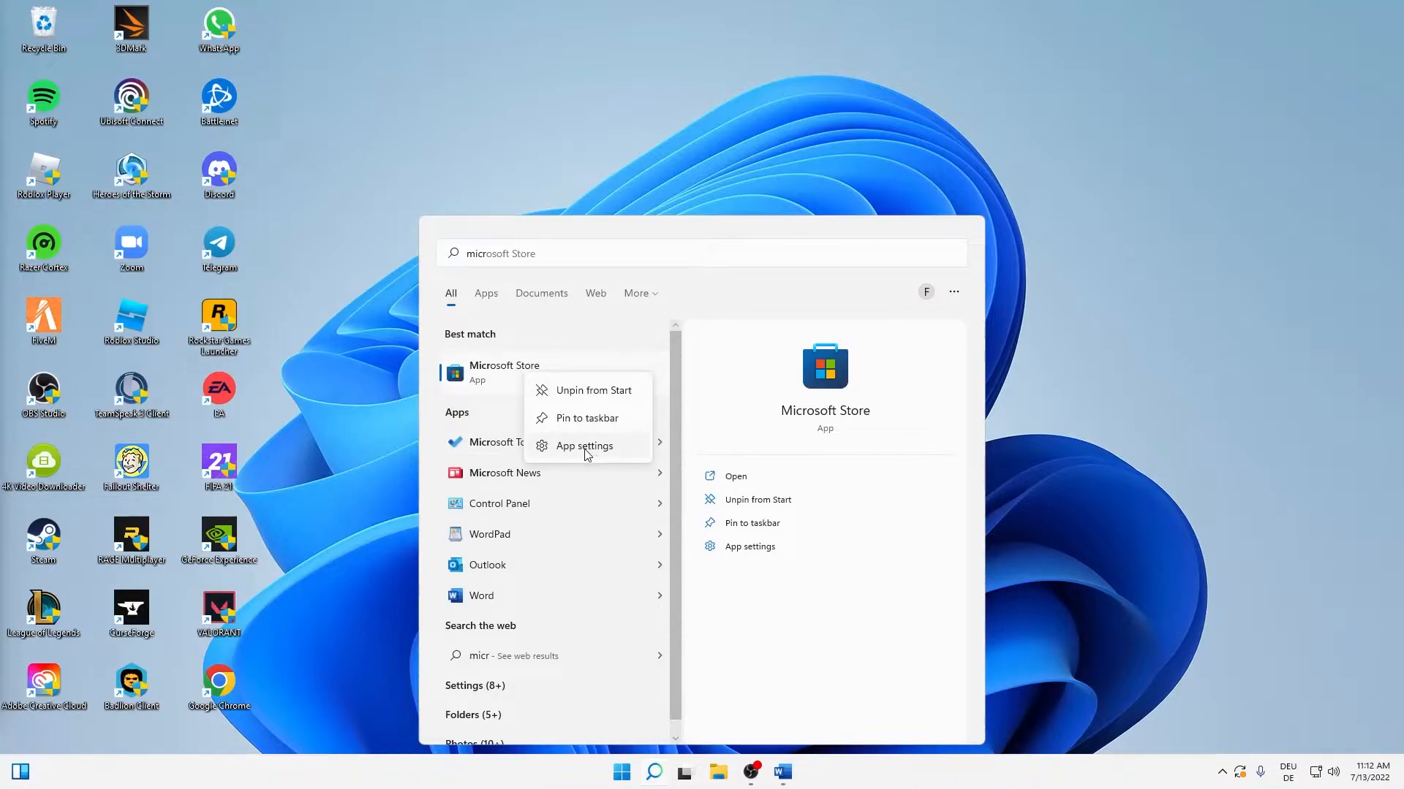
# Step: Open Microsoft Store's app settings and set background app permission to Never
pyautogui.click(583, 446)
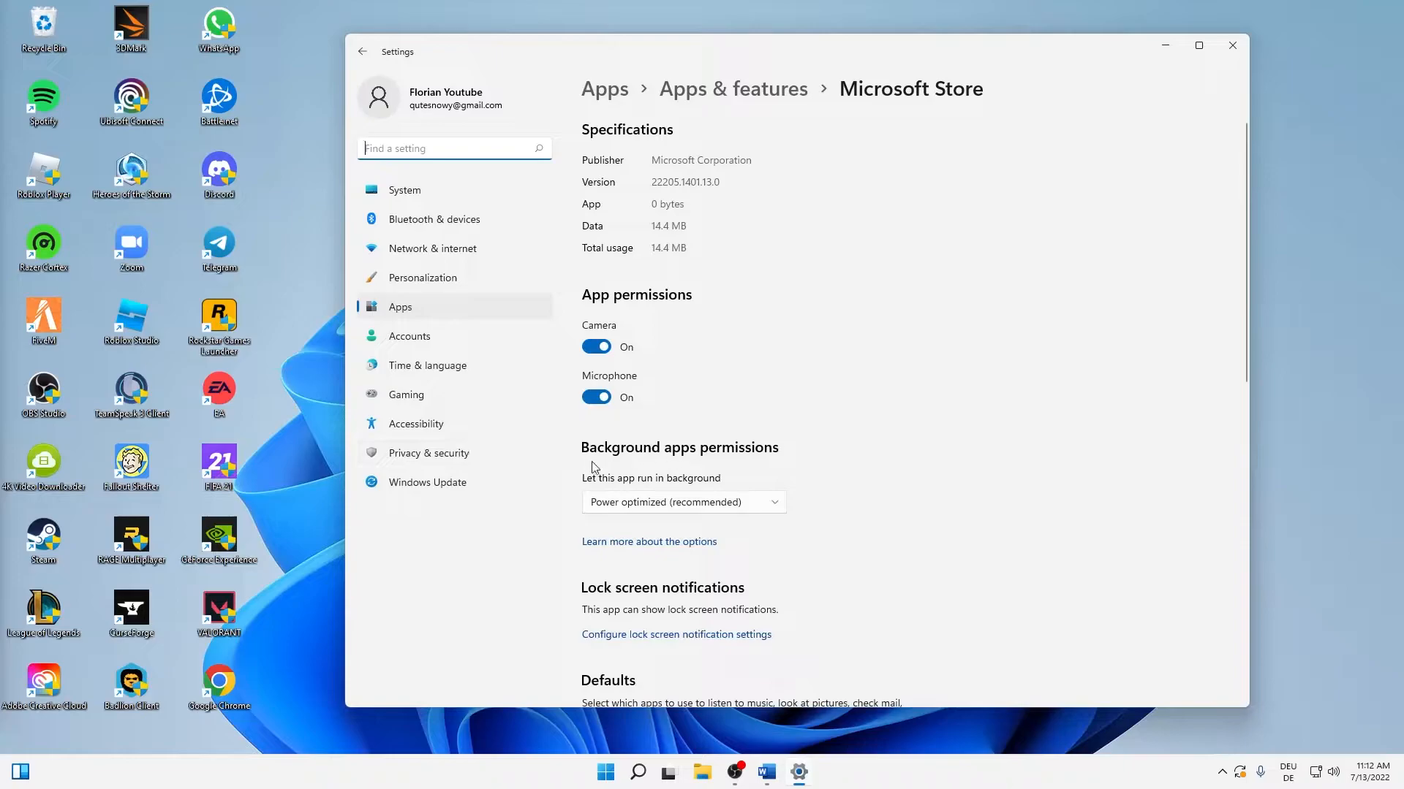
pyautogui.scroll(-3)
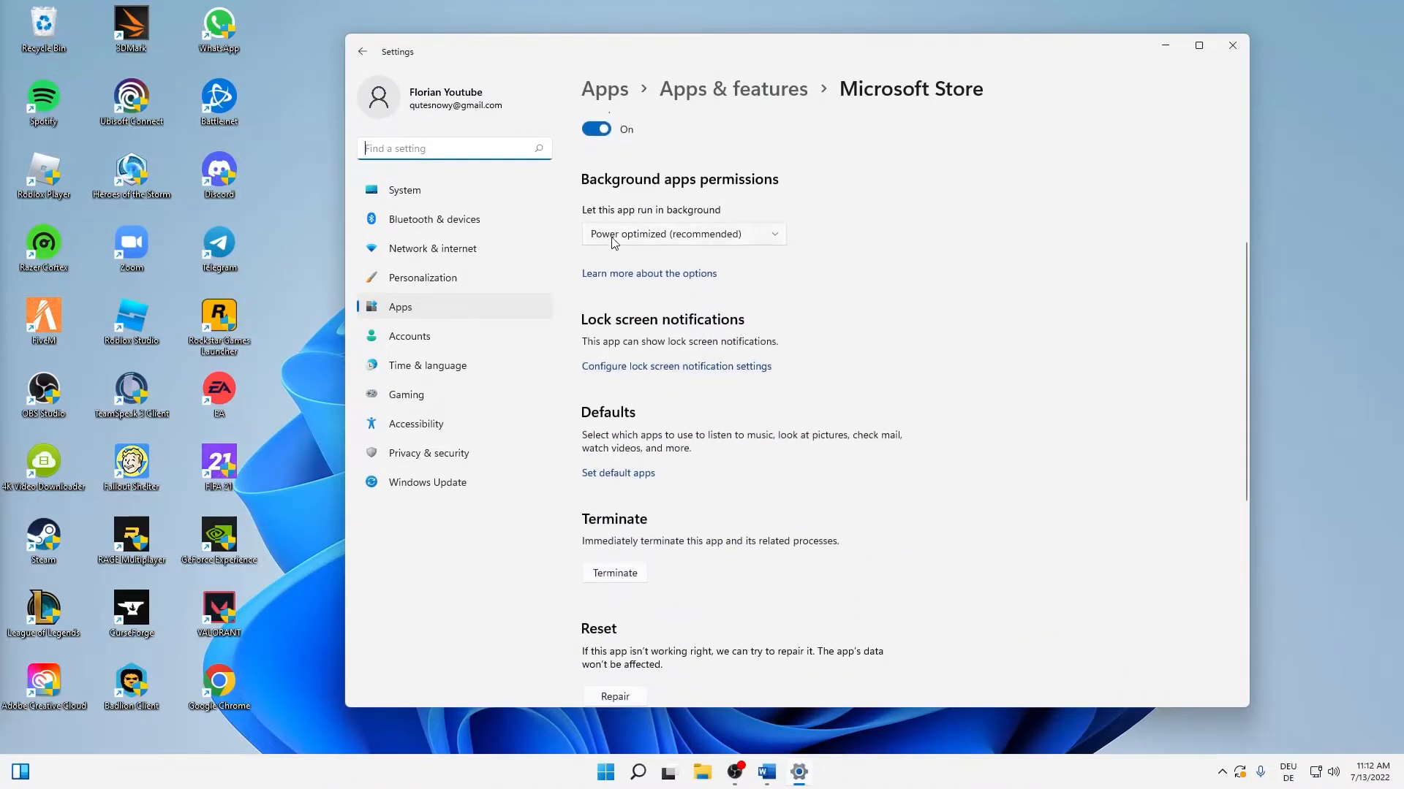
pyautogui.click(683, 234)
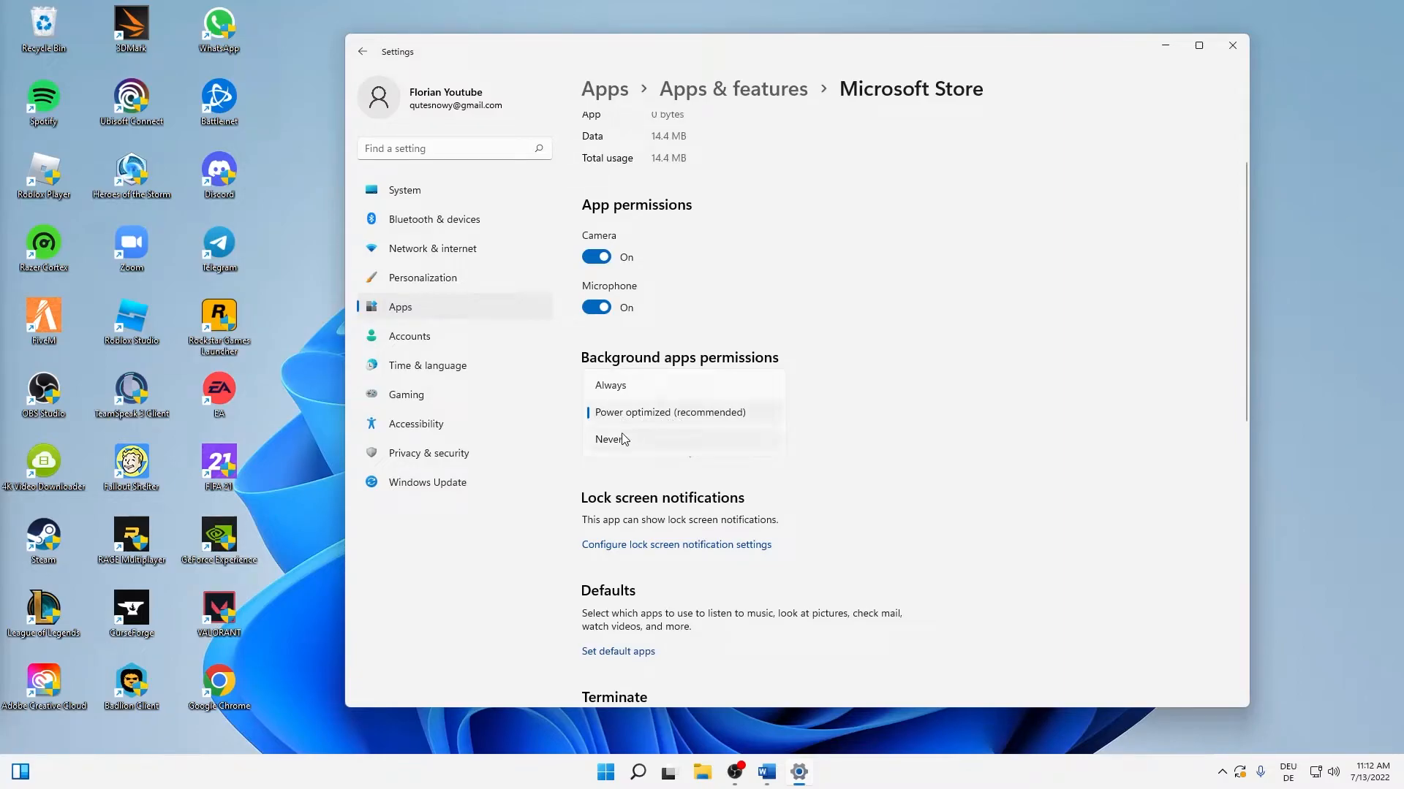
pyautogui.click(610, 439)
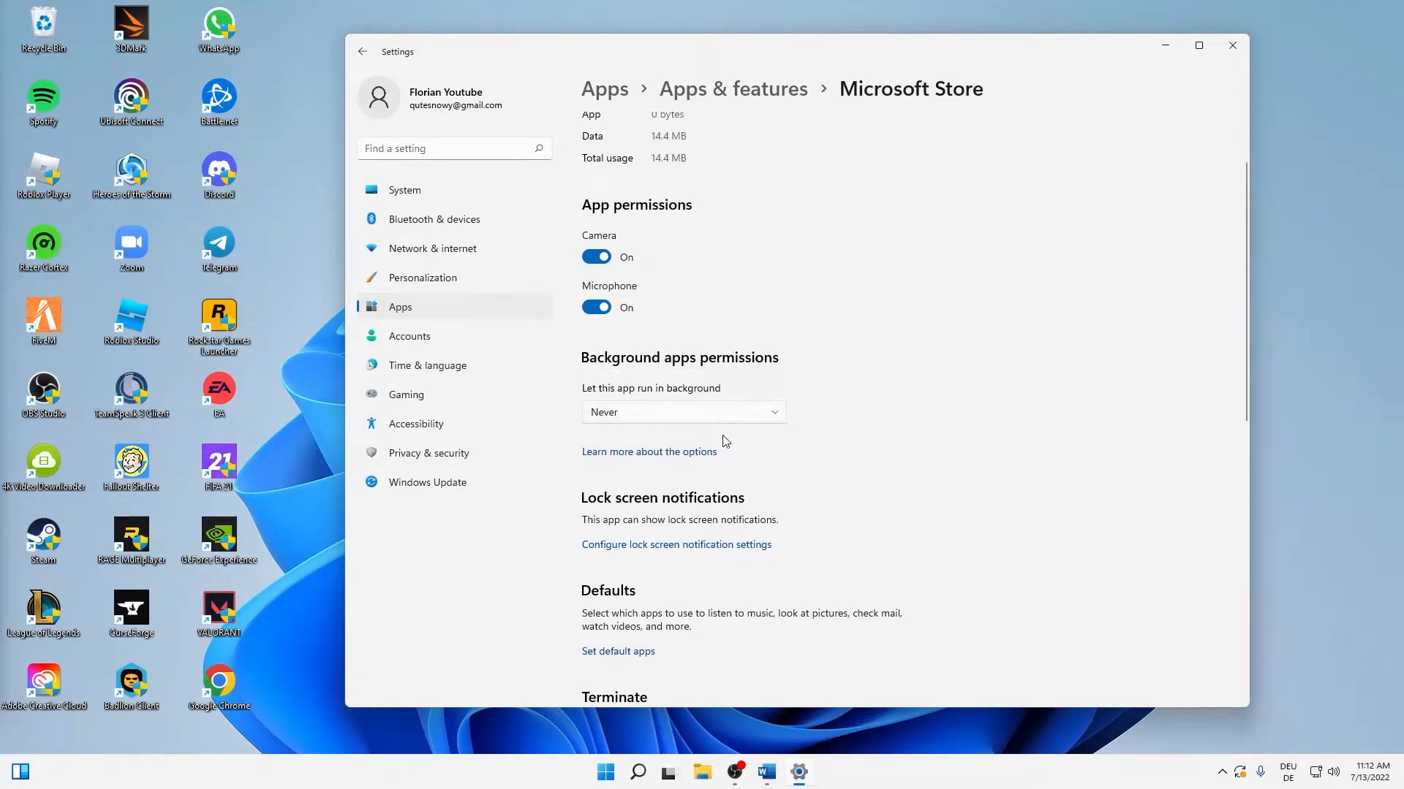
pyautogui.scroll(-3)
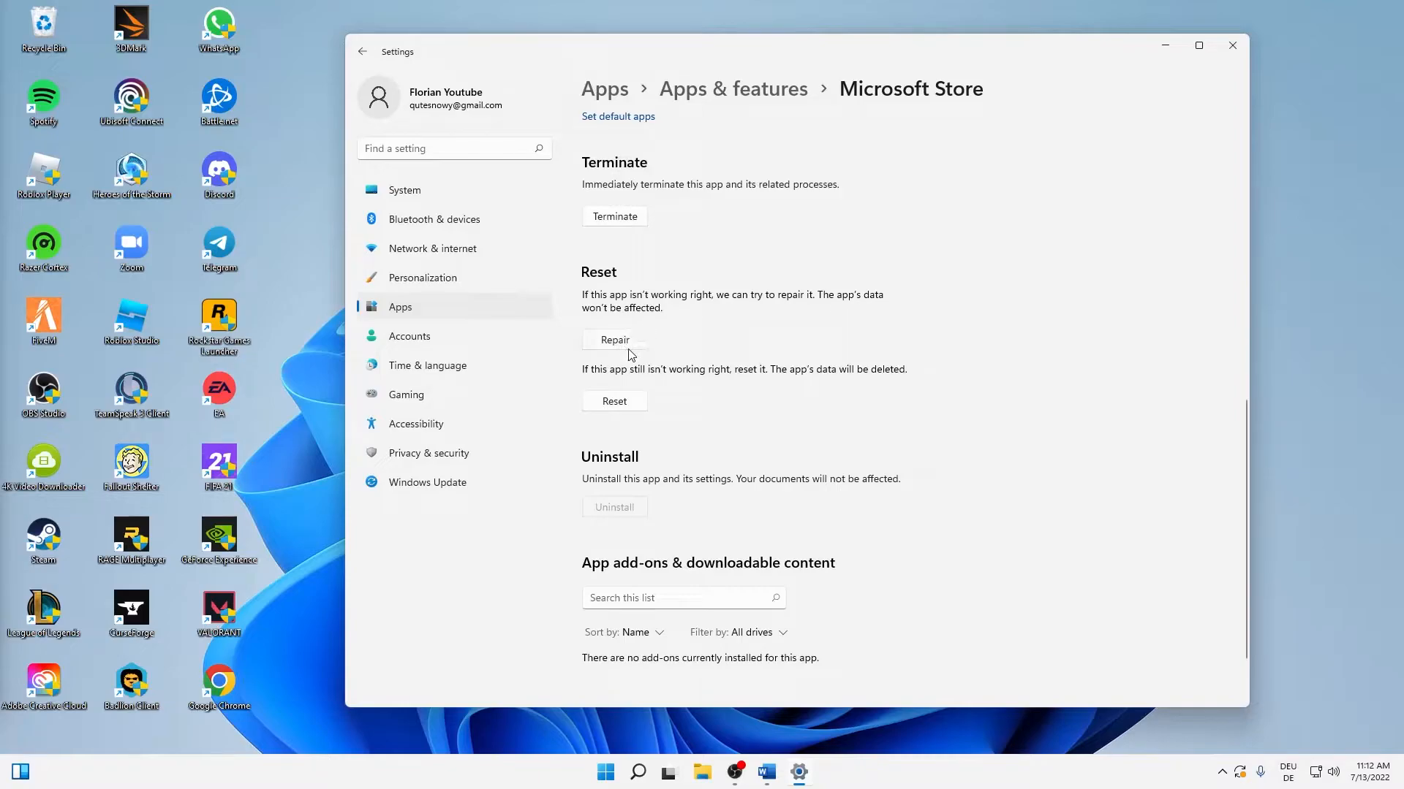
# Step: Repair Microsoft Store, reset it, and close the Settings window
pyautogui.click(614, 340)
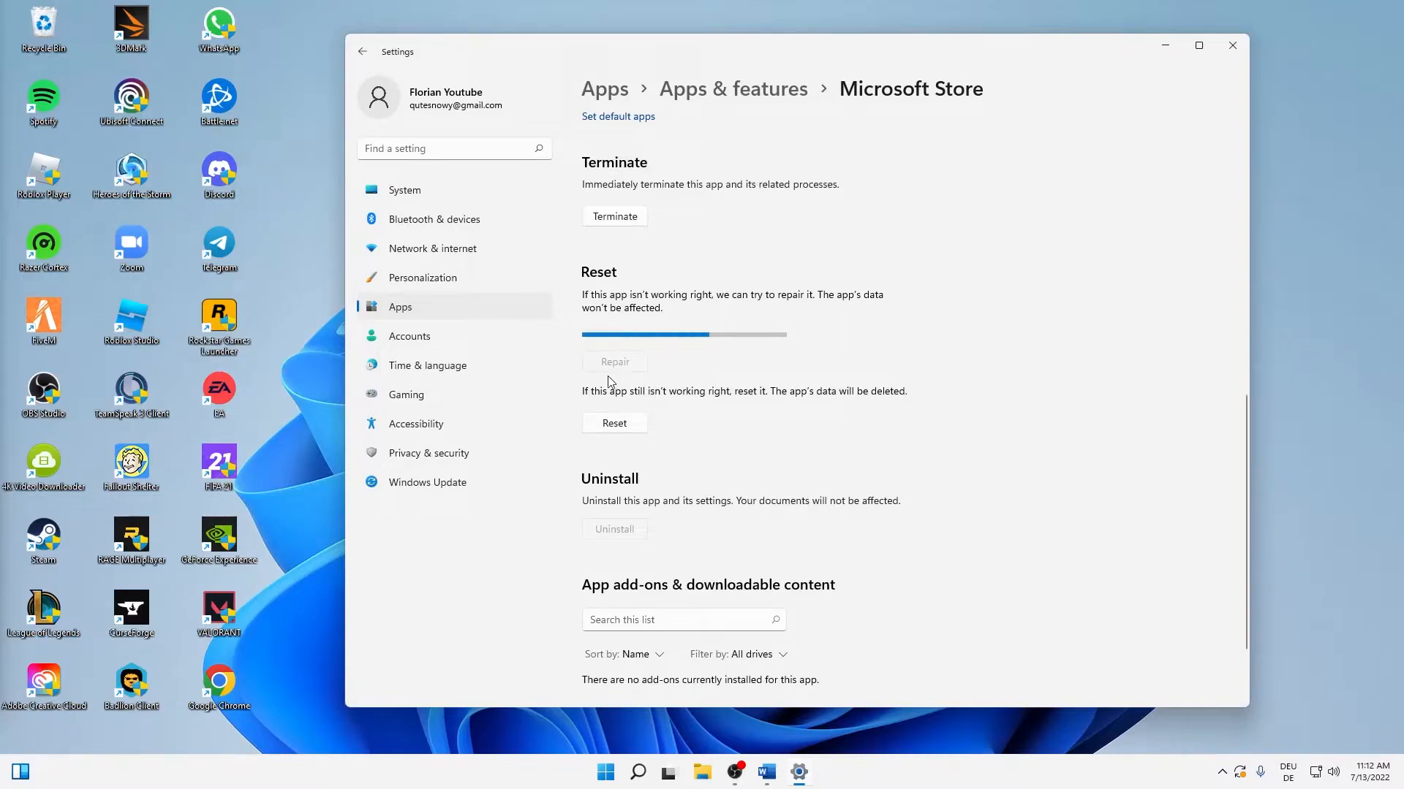
pyautogui.click(614, 360)
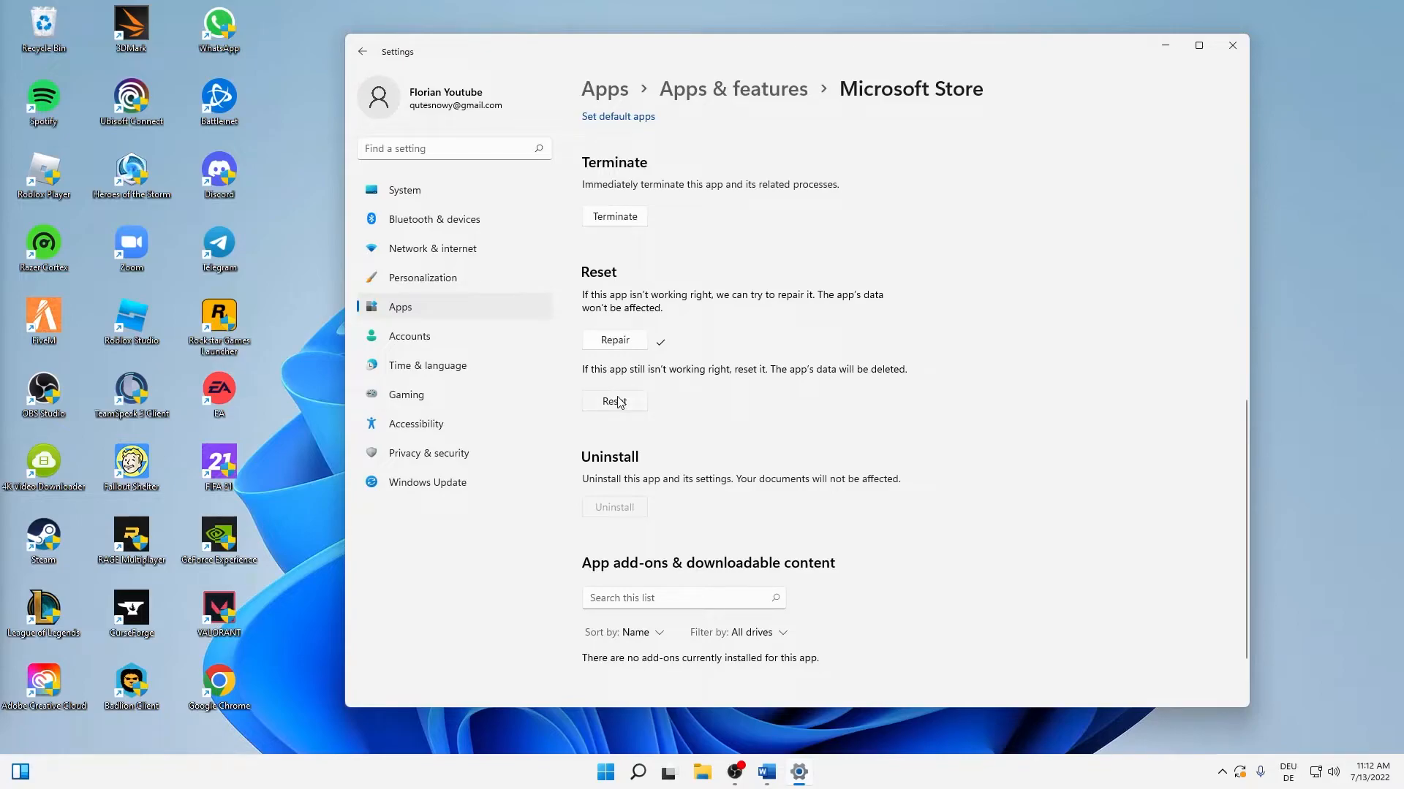
pyautogui.click(614, 401)
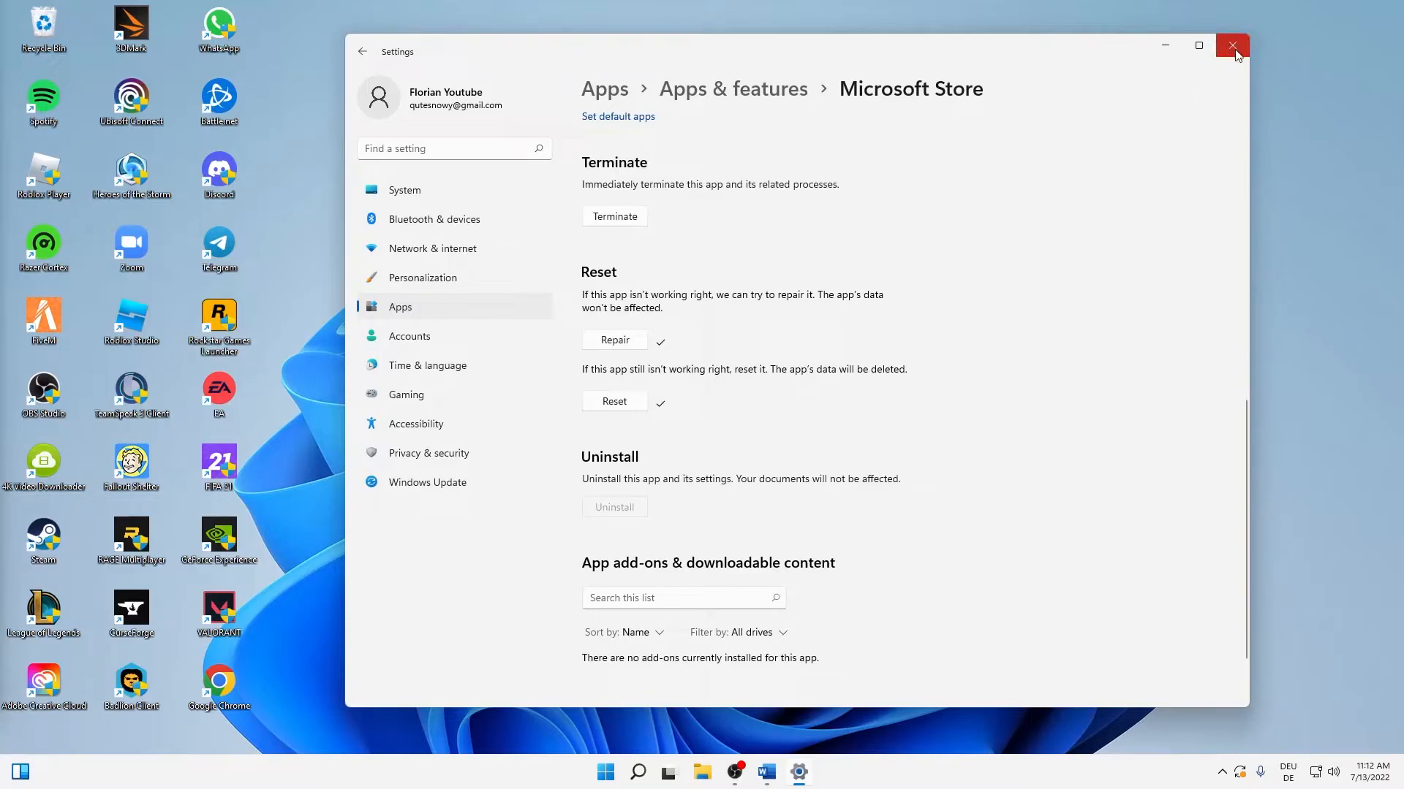
pyautogui.click(1233, 44)
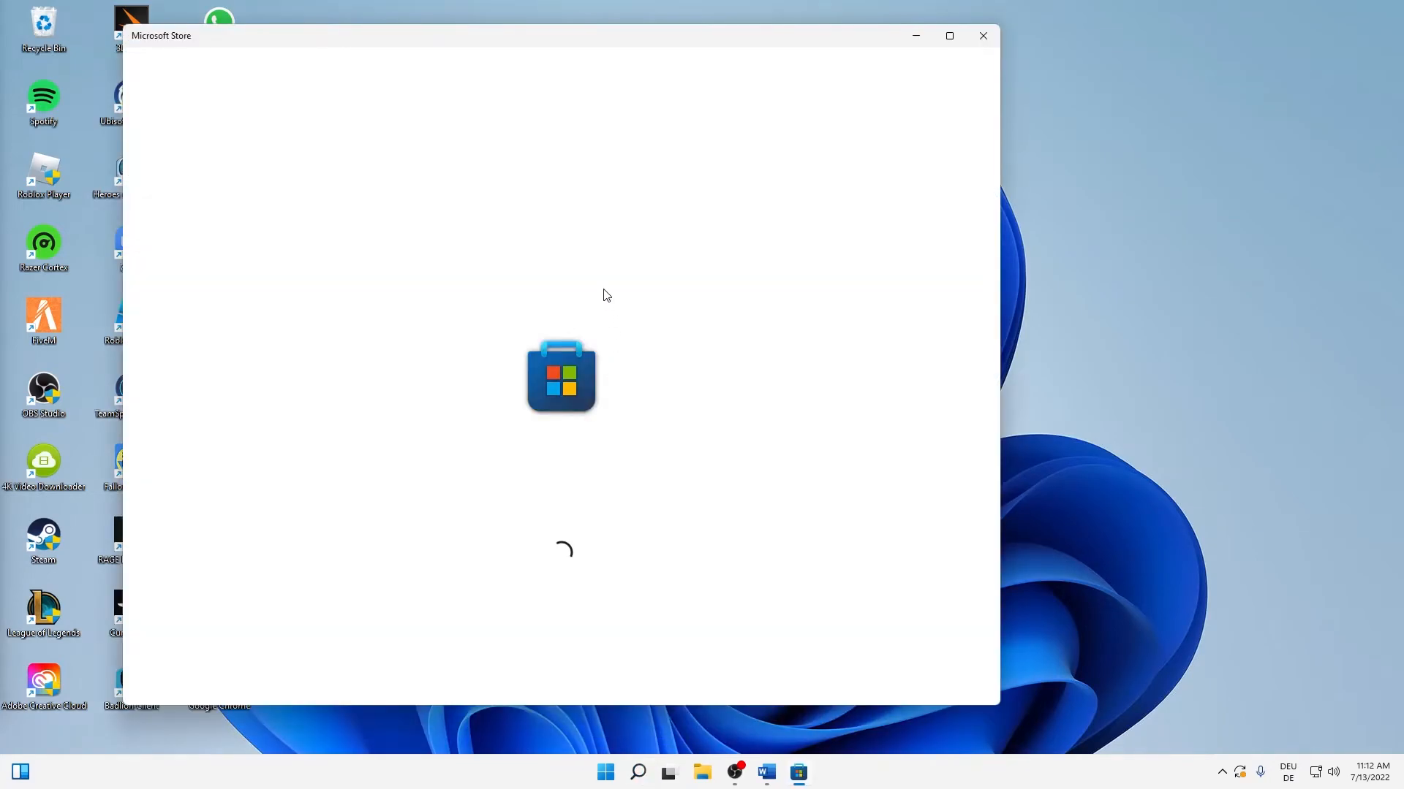
pyautogui.moveTo(728, 49)
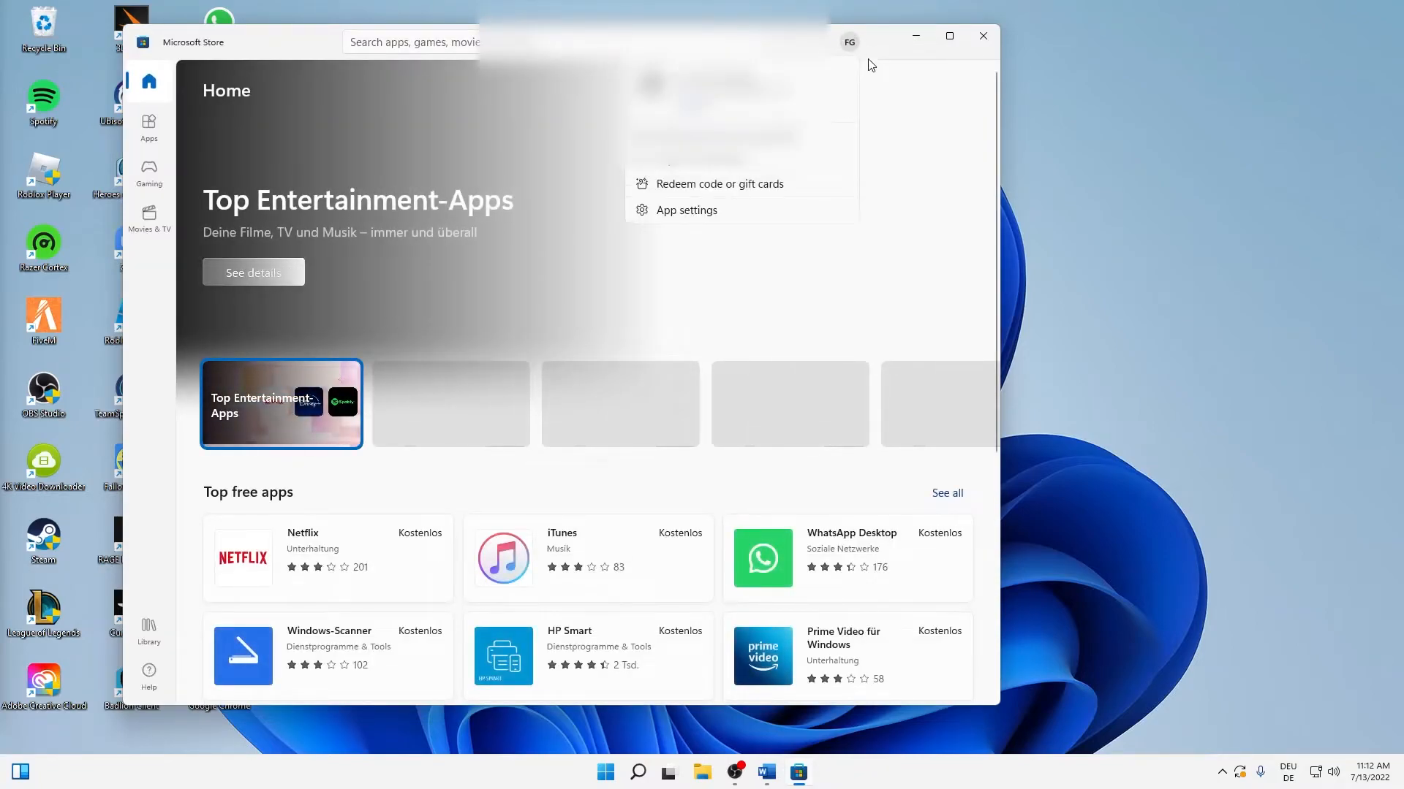
pyautogui.click(685, 209)
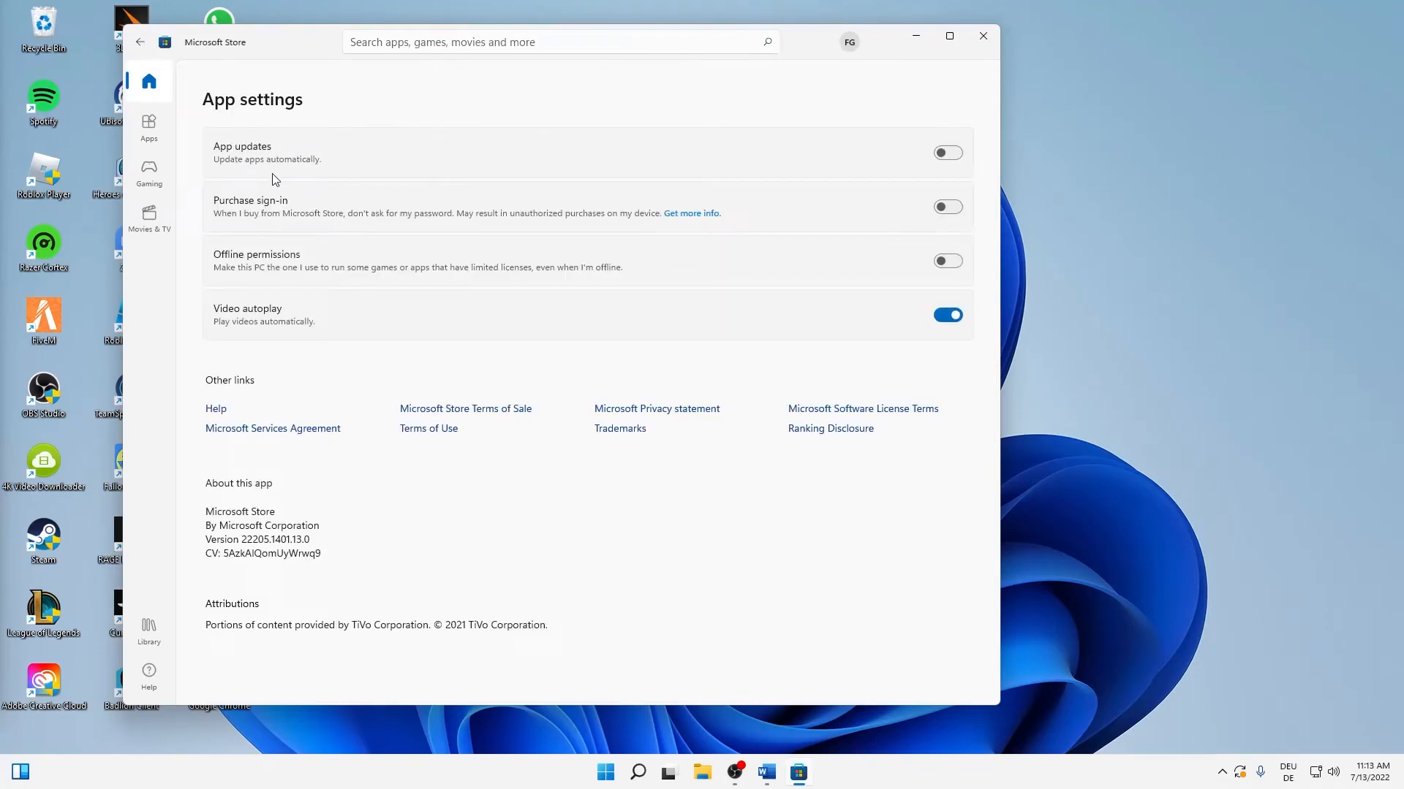
# Step: Toggle the App updates switch on and back off, leaving automatic updates disabled
pyautogui.click(948, 152)
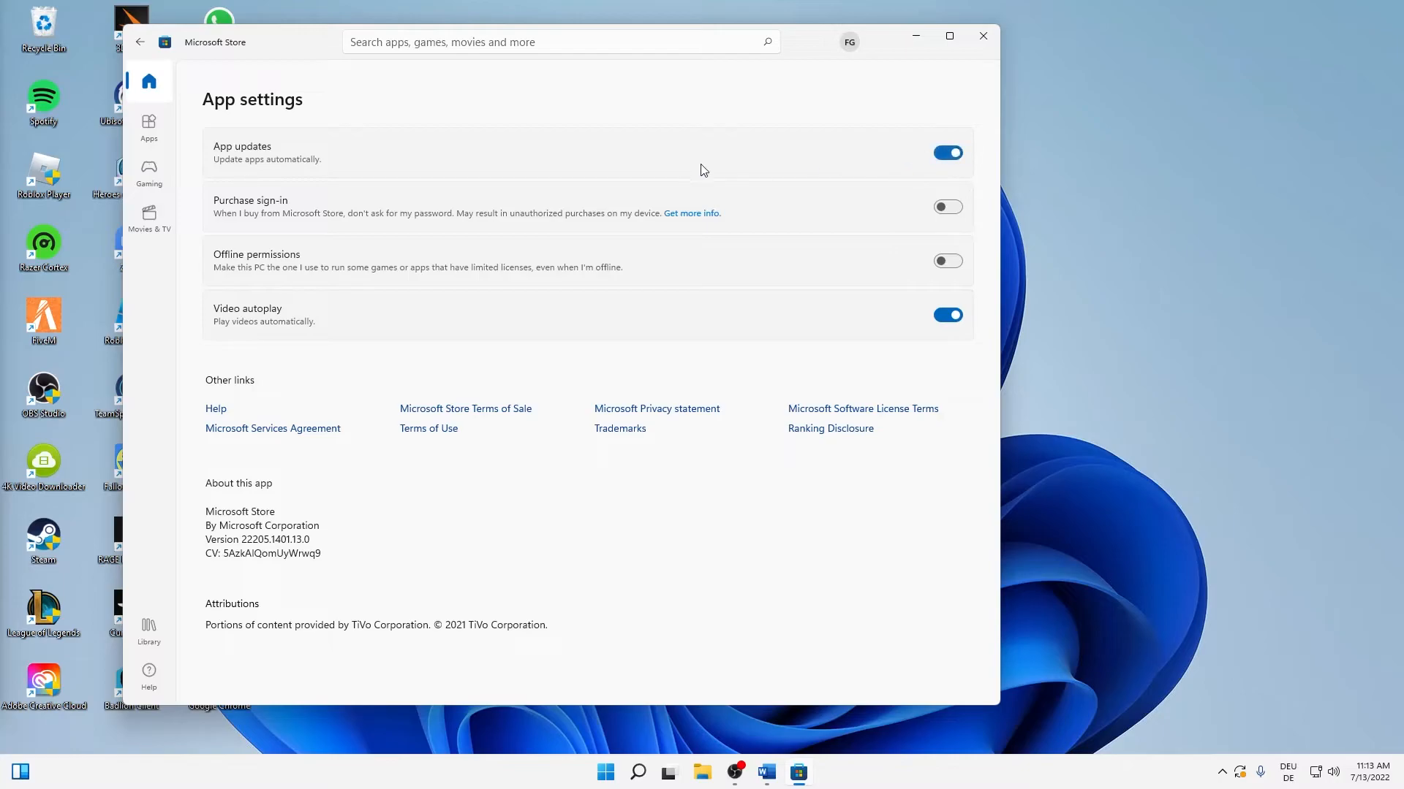
pyautogui.click(946, 152)
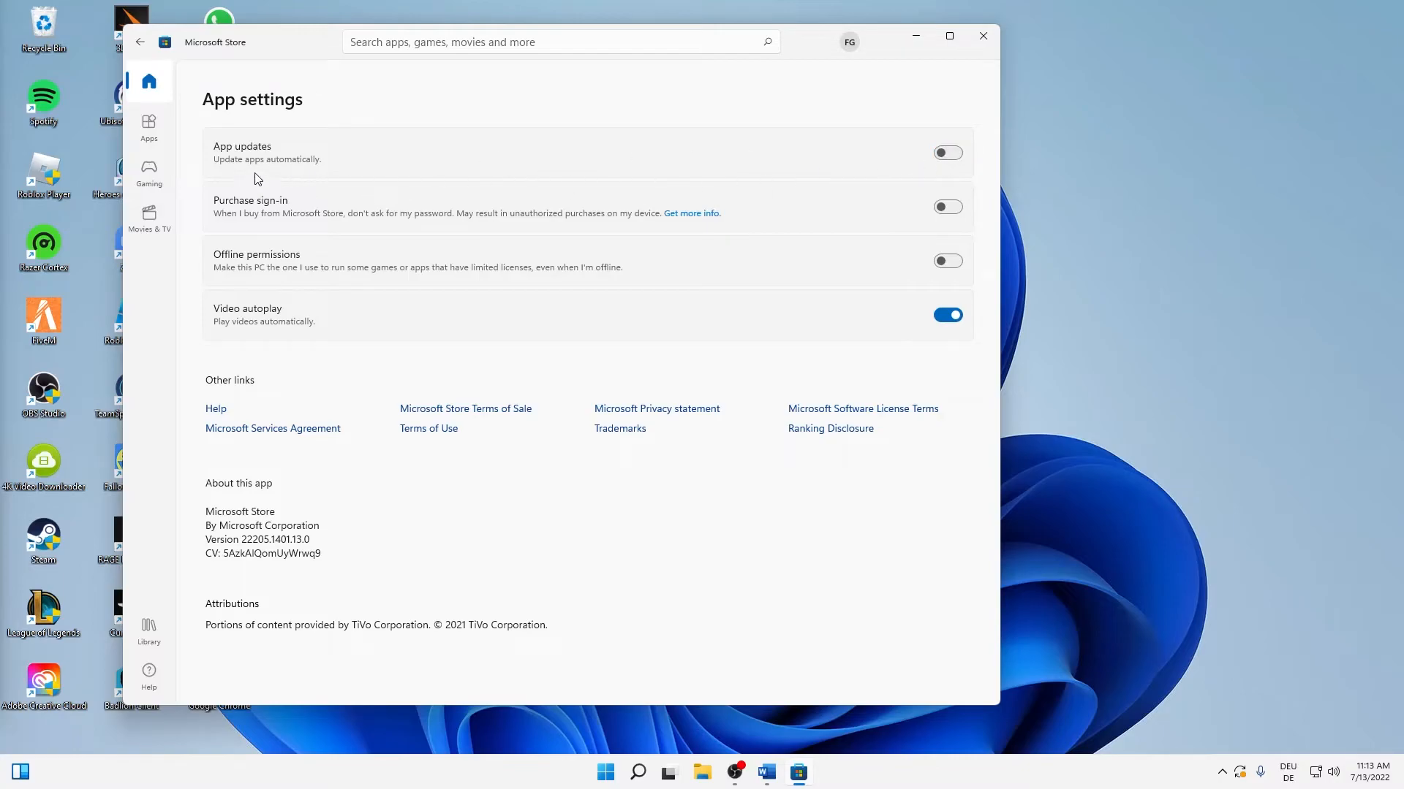
pyautogui.moveTo(955, 176)
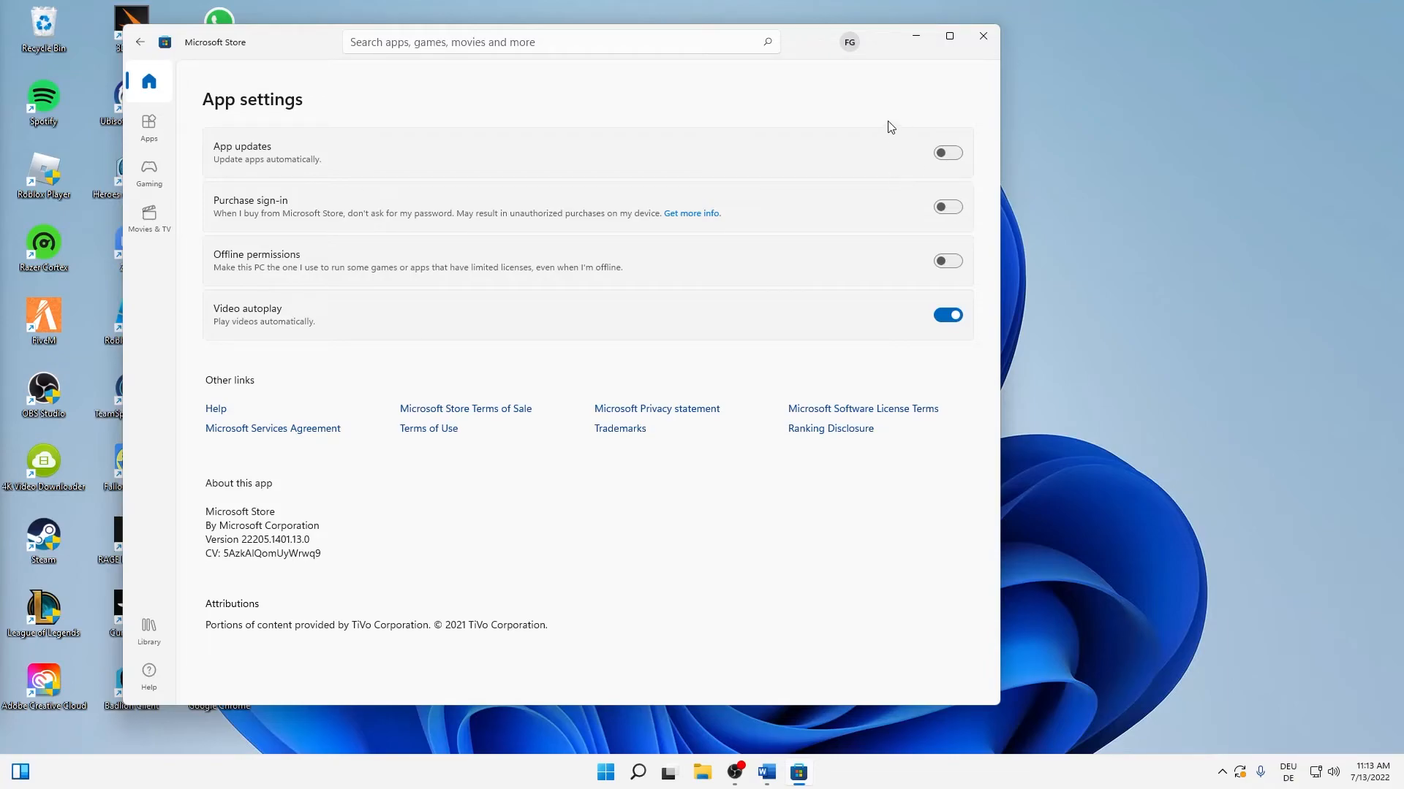
pyautogui.moveTo(861, 99)
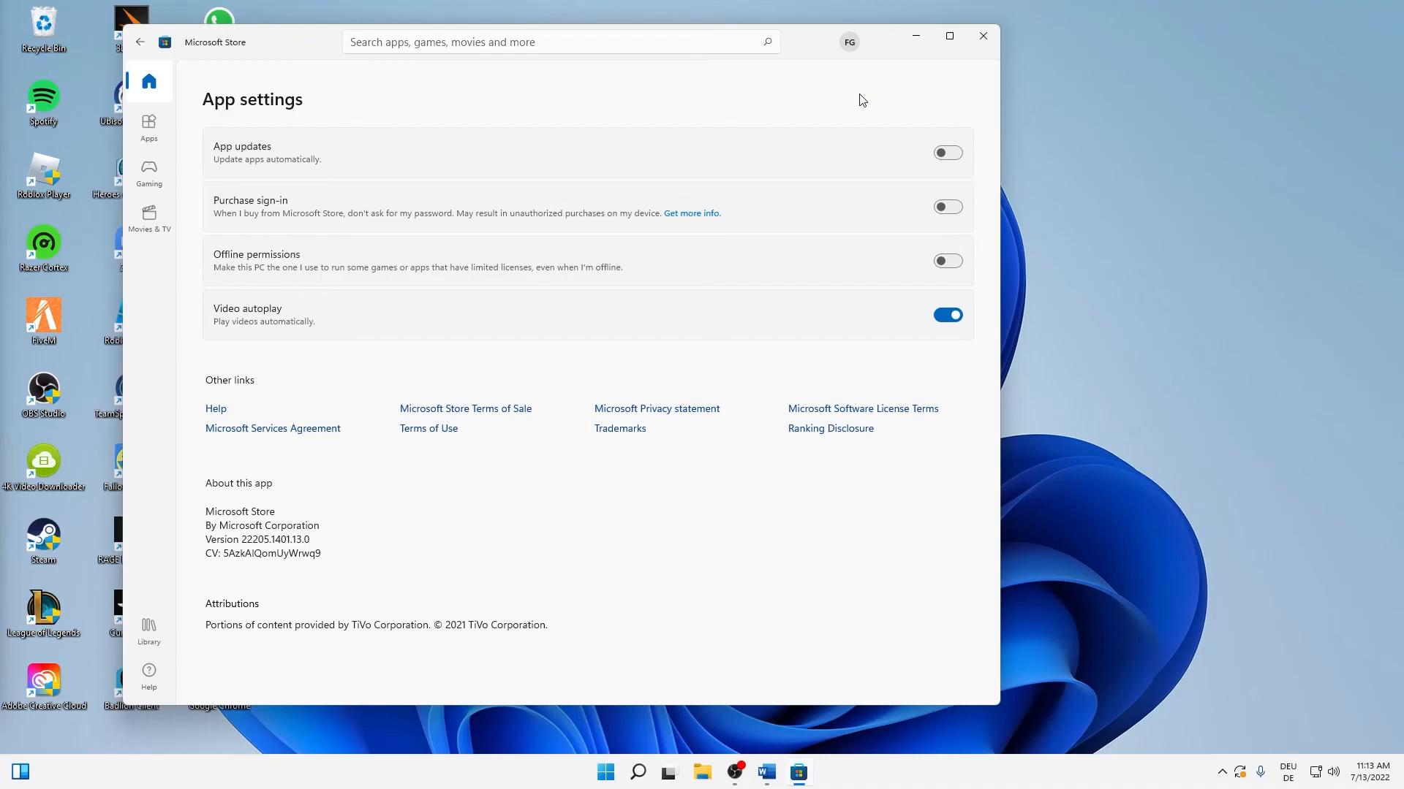
pyautogui.moveTo(279, 370)
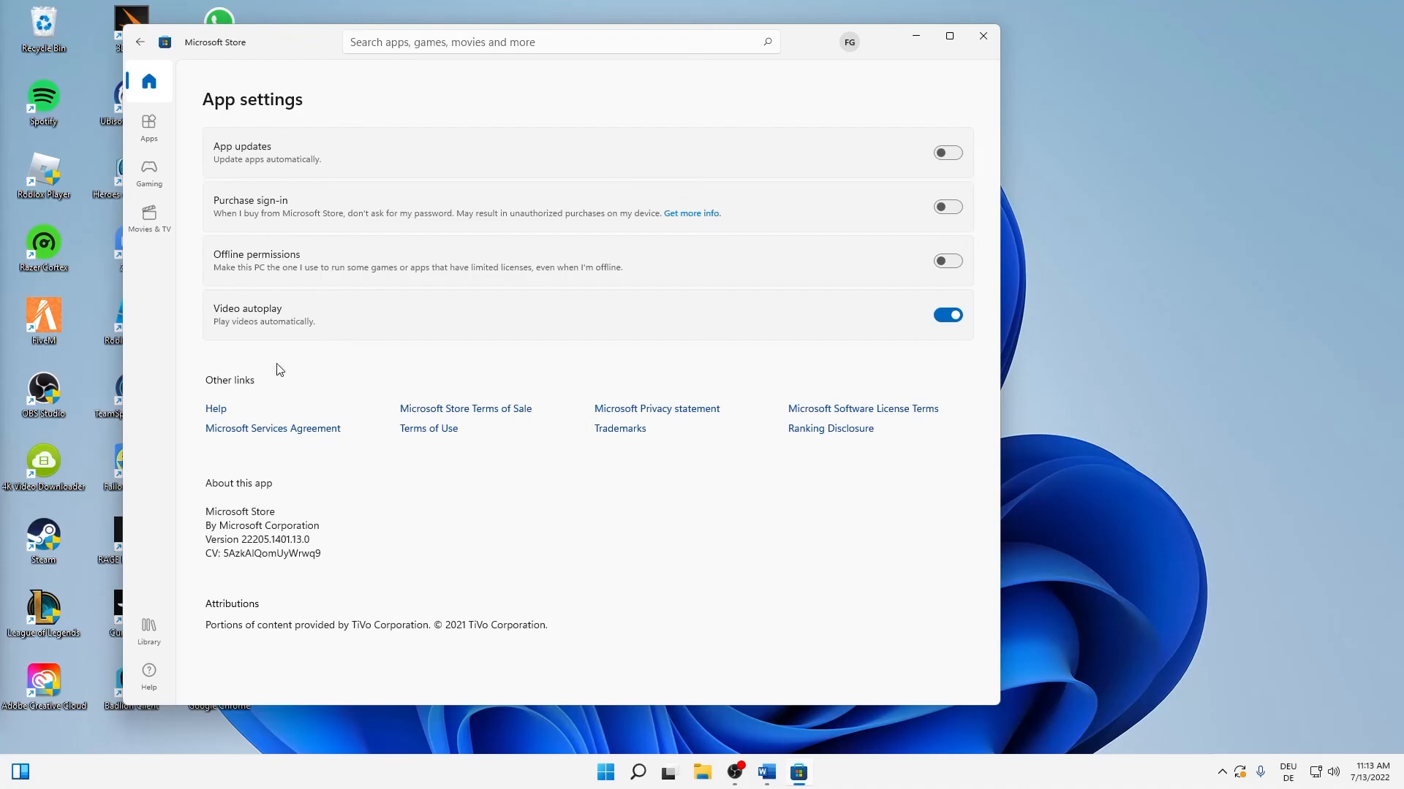